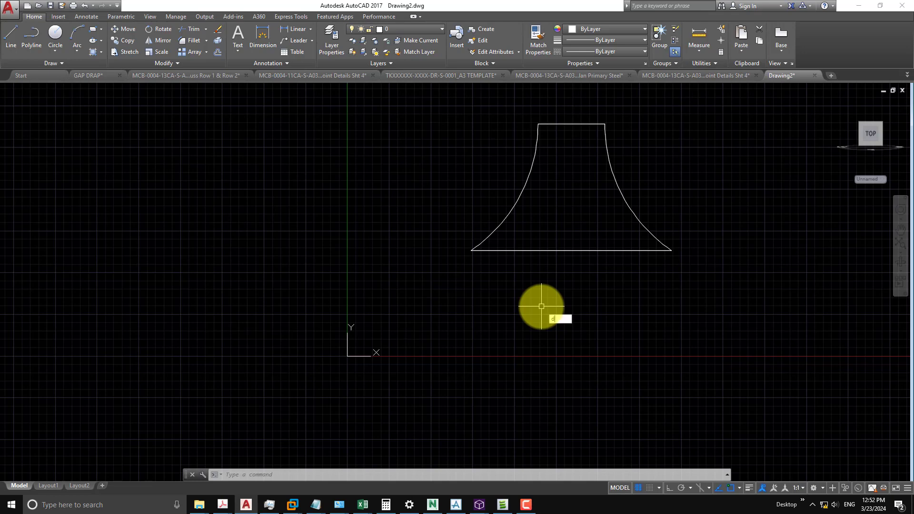
Query DYNMODE, then move the flared shape using 0,0 as the second point
{"action": "type", "text": "DYNMODE"}
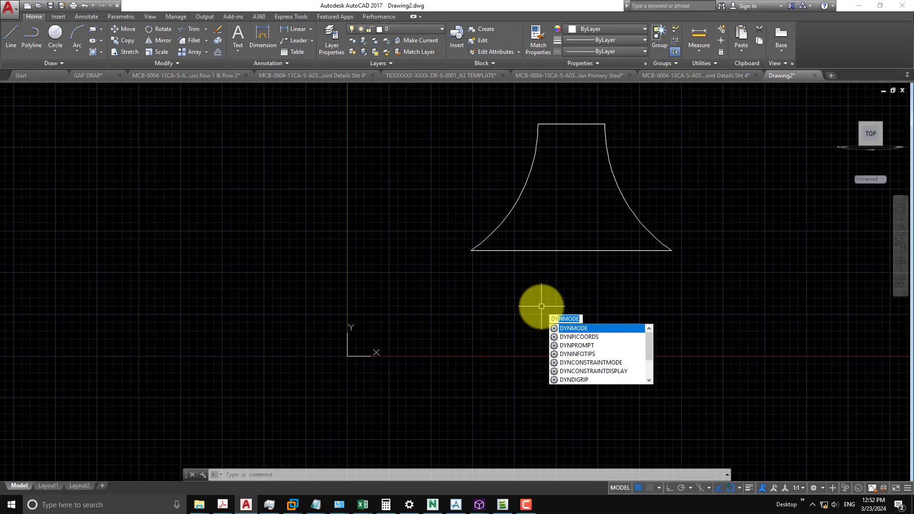
{"action": "key", "text": "Escape"}
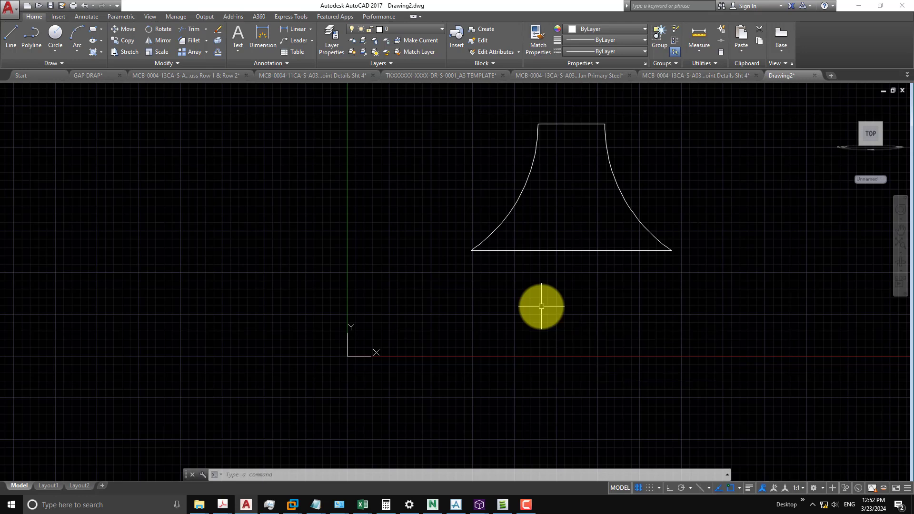
{"action": "type", "text": "DYNMODE"}
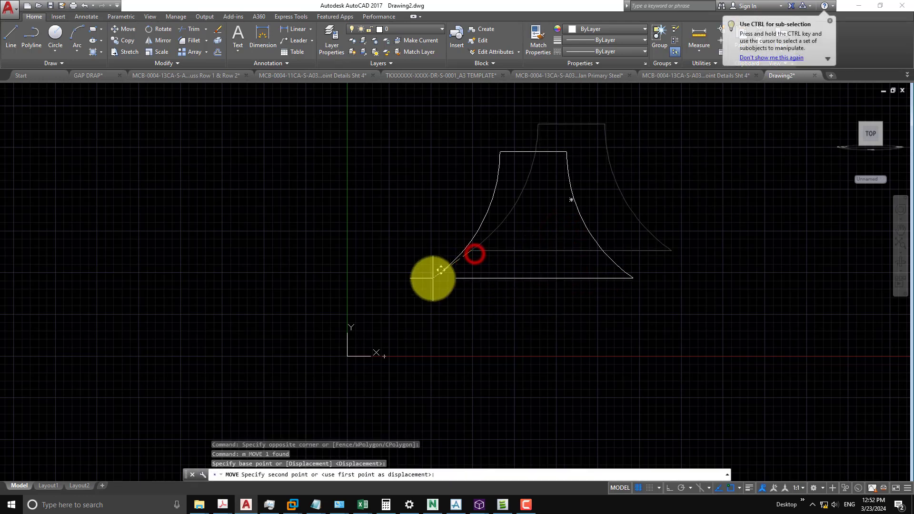
{"action": "type", "text": "0,0"}
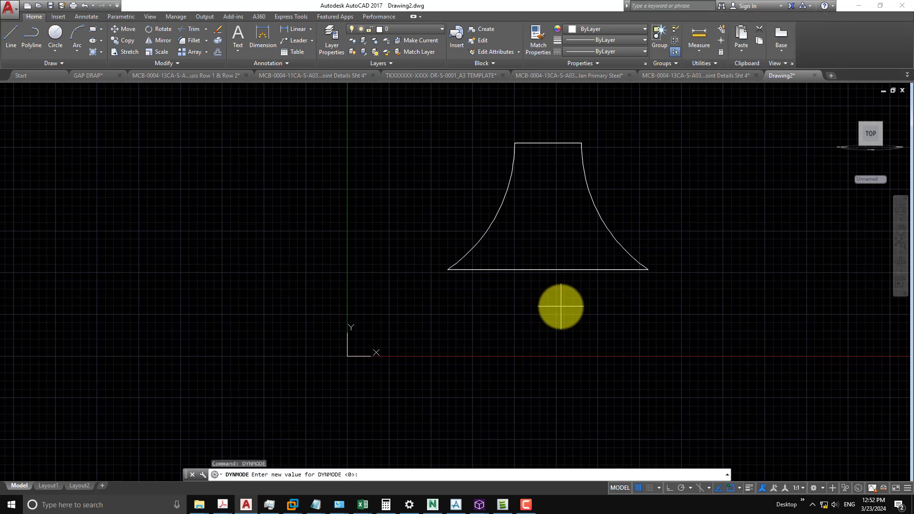
Enter 1 as the new DYNMODE value
{"action": "type", "text": "1"}
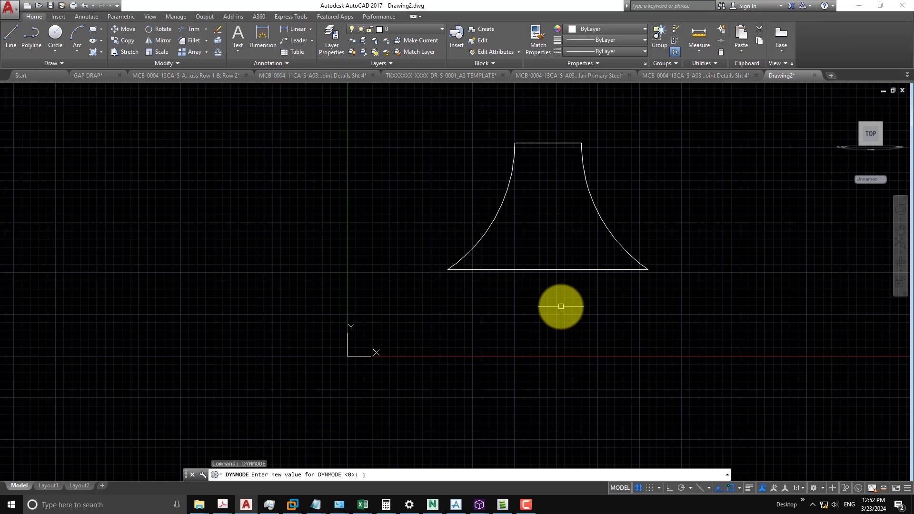